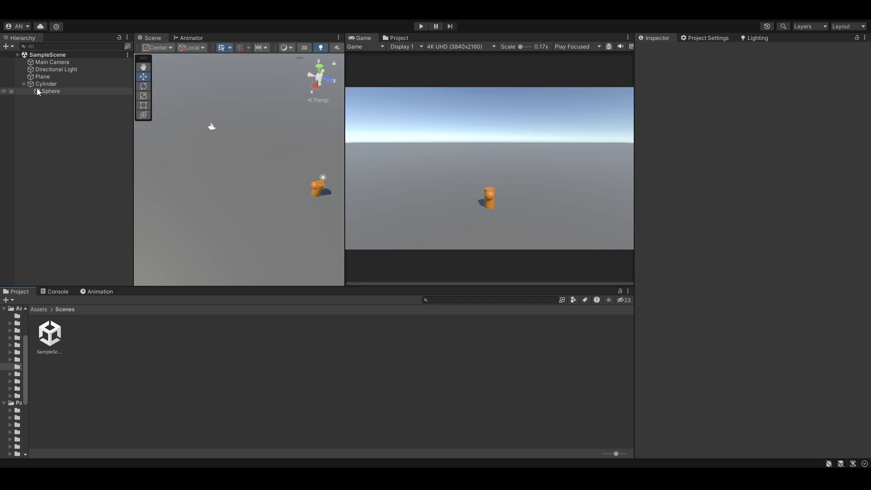
Rename the Cylinder object in the Hierarchy to 'Player'.
left_click(46, 84)
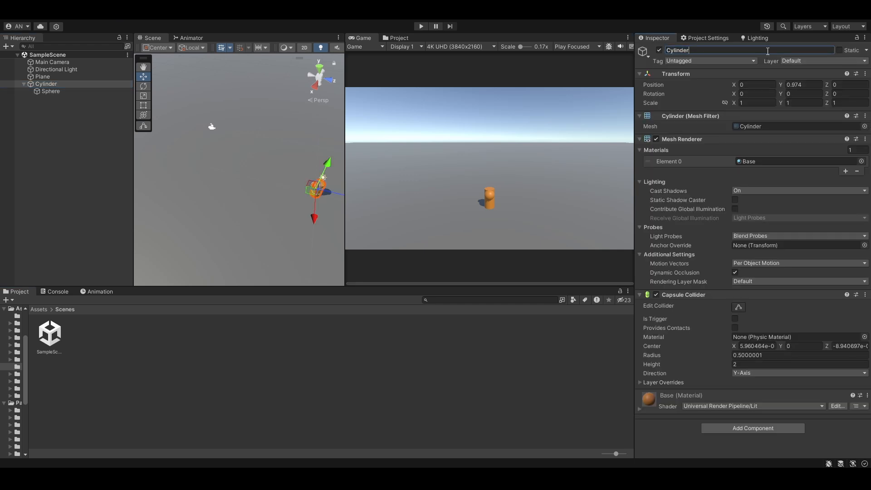
type("PlayerControlller : MonoBehaviour")
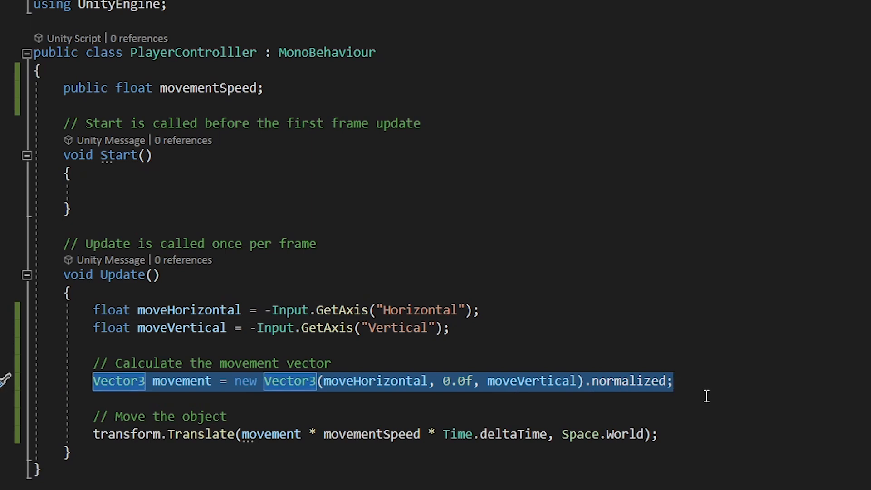
Run the scene with Player's Movement Speed set to 10.
left_click(659, 434)
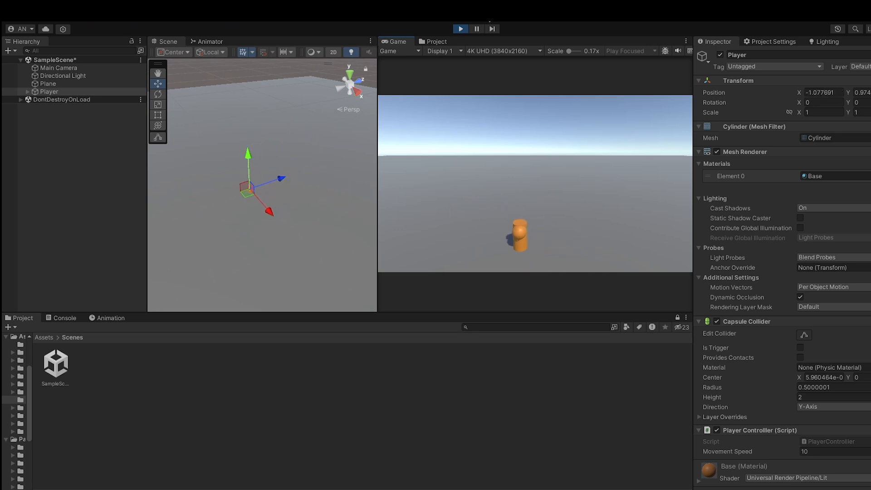
Add the Quaternion LookRotation/Slerp block so Player turns toward its movement direction.
left_click(460, 29)
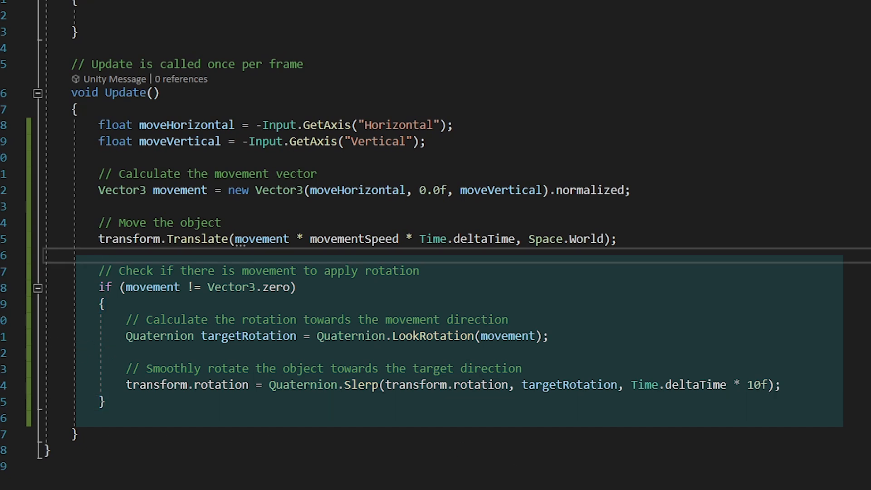
mouse_move(852, 464)
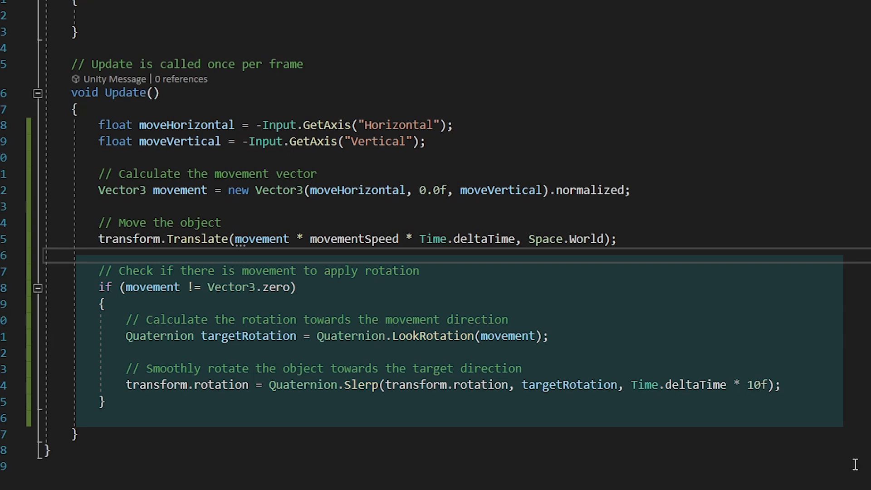
left_click(462, 29)
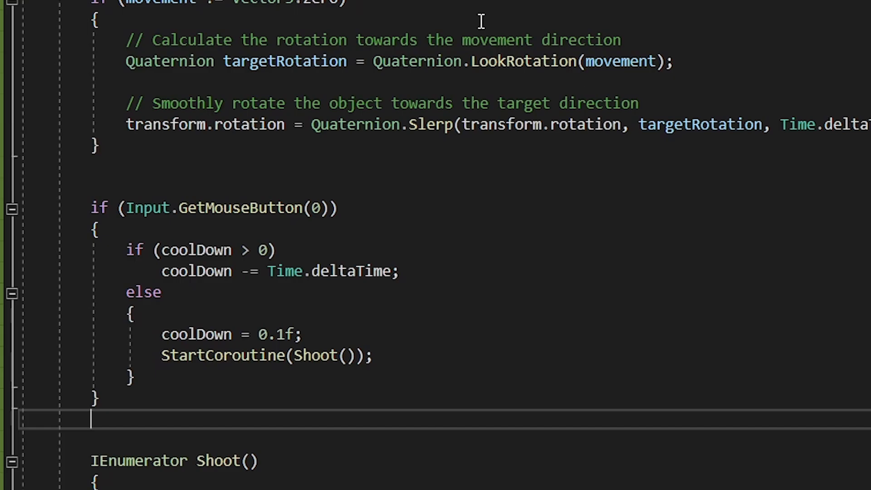
Review the nested mouse-button cooldown check and the Shoot coroutine that spawns bullets.
scroll("down", 3)
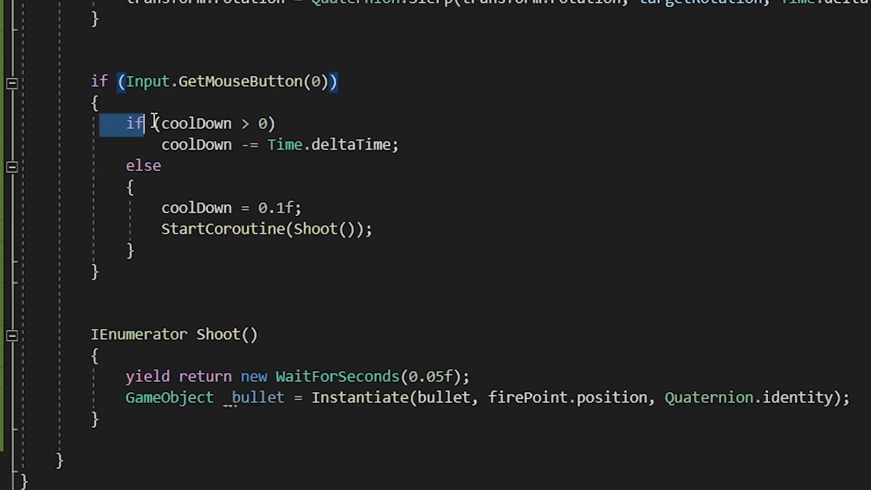
left_click_drag(142, 123, 375, 229)
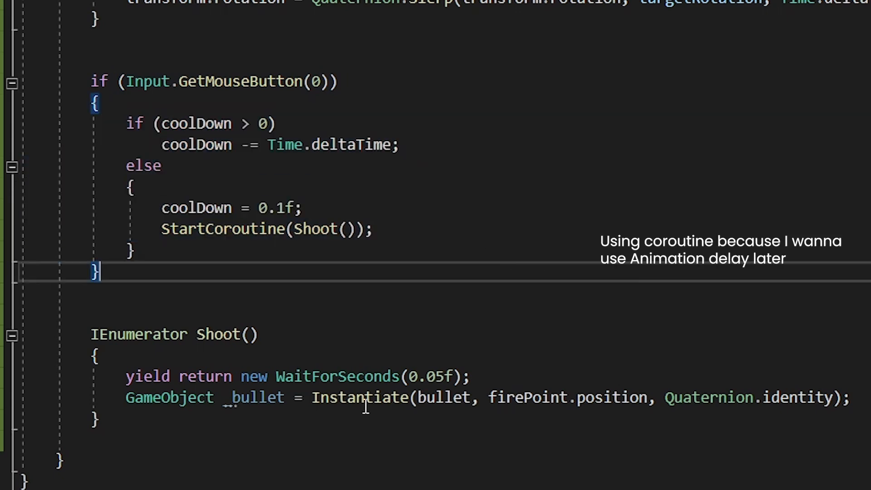
left_click_drag(91, 334, 100, 420)
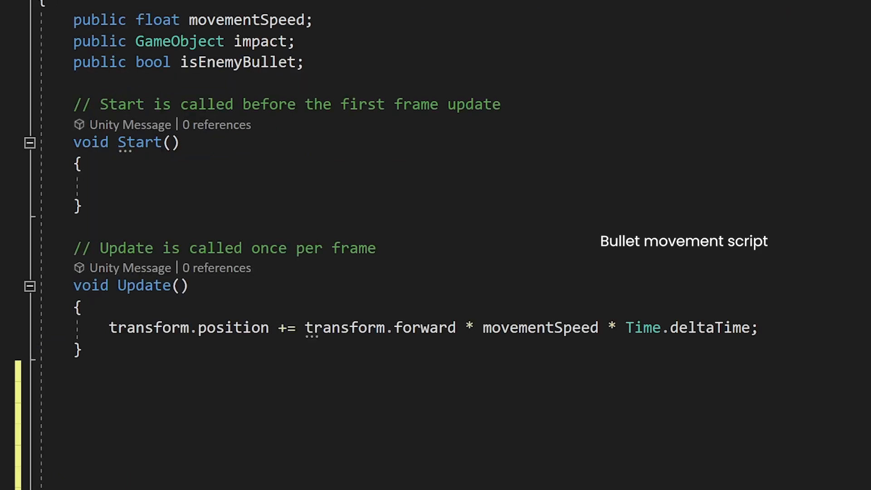
left_click(419, 7)
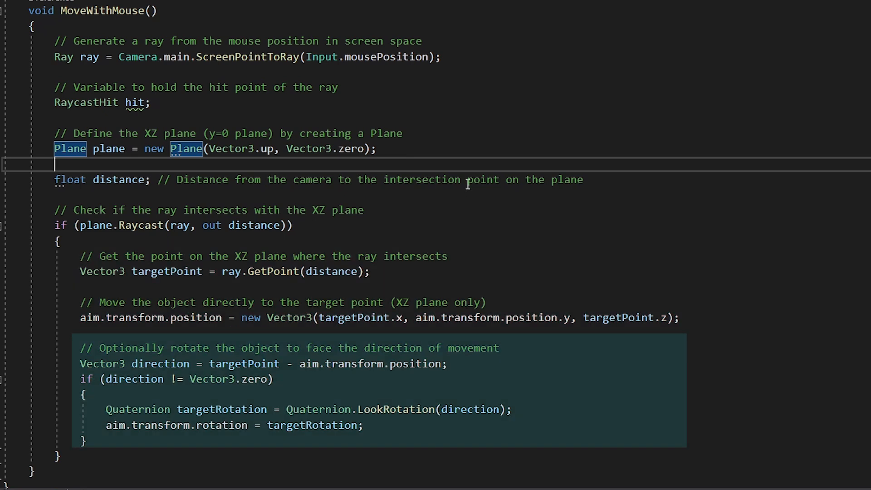
Scroll to the MoveWithMouse function raycasting the mouse onto the y=0 ground plane.
scroll("down", 3)
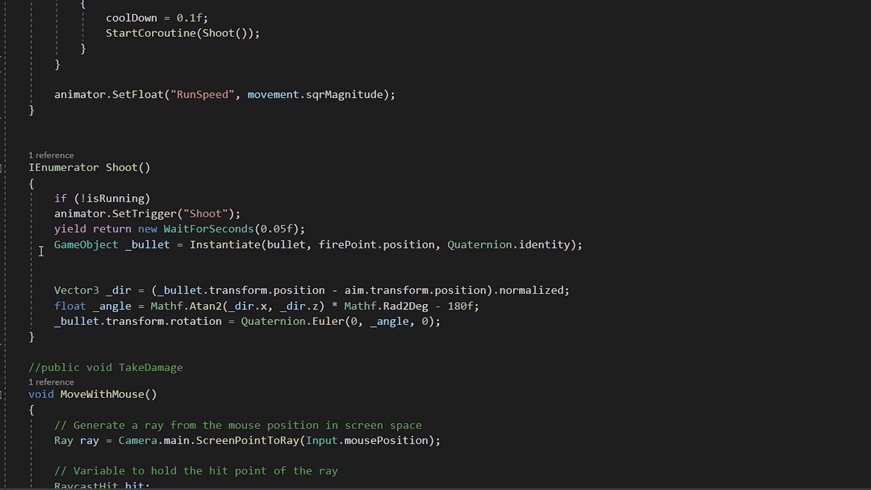
Highlight the Atan2 angle and Quaternion.Euler bullet rotation lines in Shoot.
left_click_drag(54, 289, 480, 306)
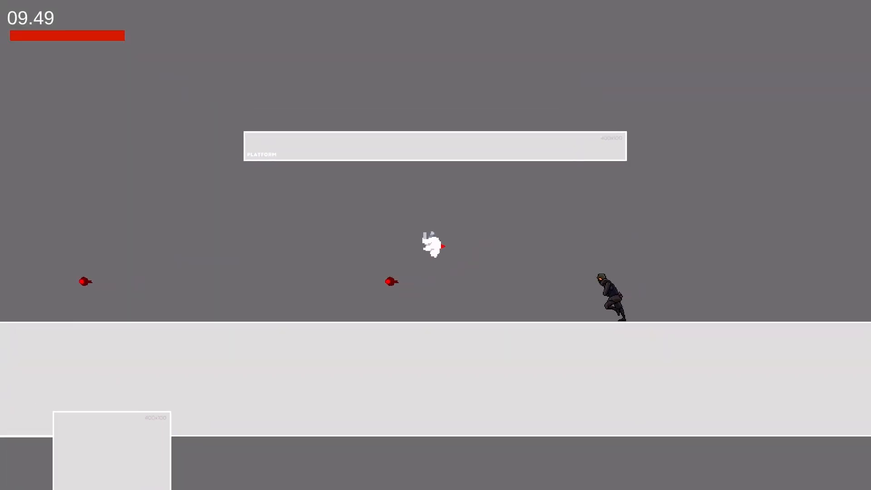
Switch to the Asset Store and bring up the Toon Gas Station page by SICS Games.
left_click(418, 5)
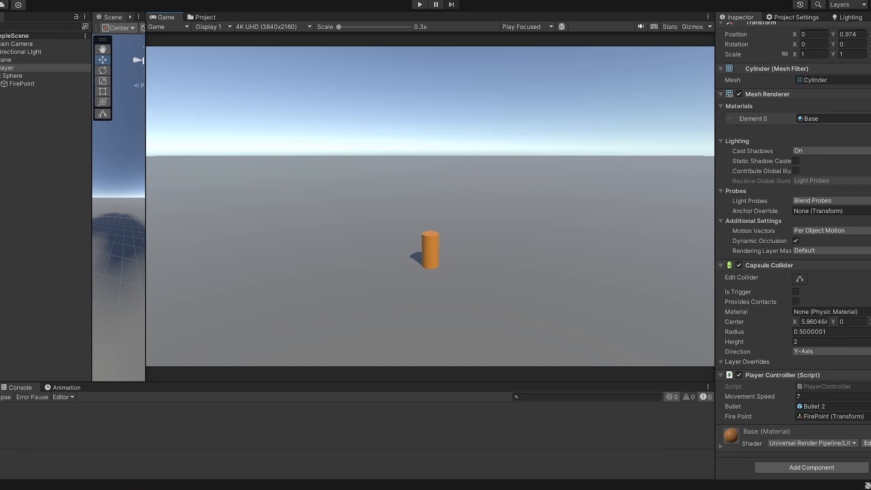
mouse_move(636, 66)
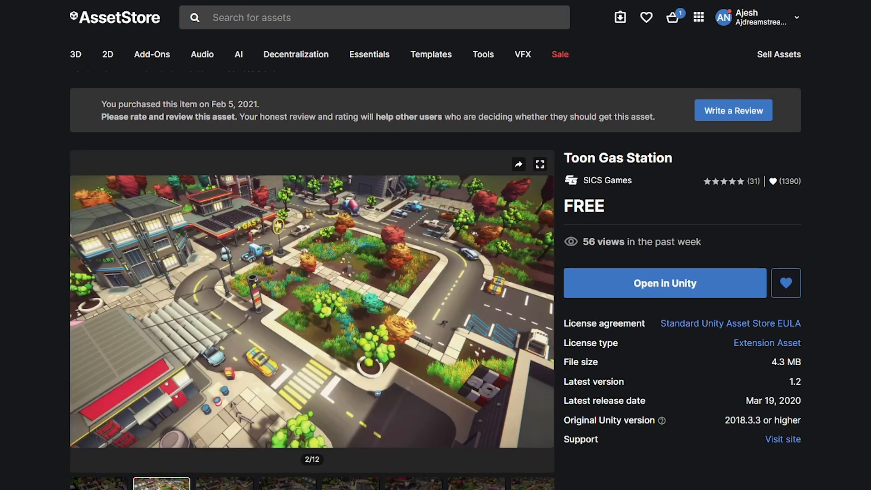
left_click(224, 484)
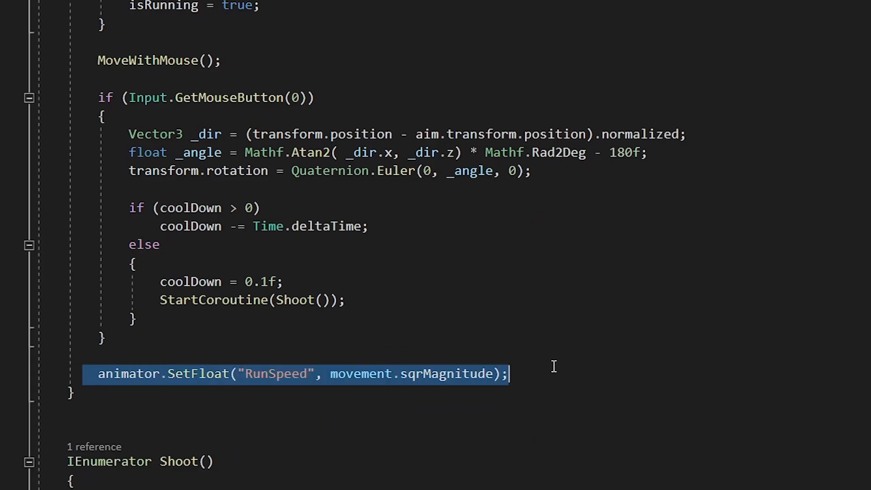
Scroll to the animator.SetFloat("RunSpeed", movement.sqrMagnitude) line in Update.
scroll("down", 3)
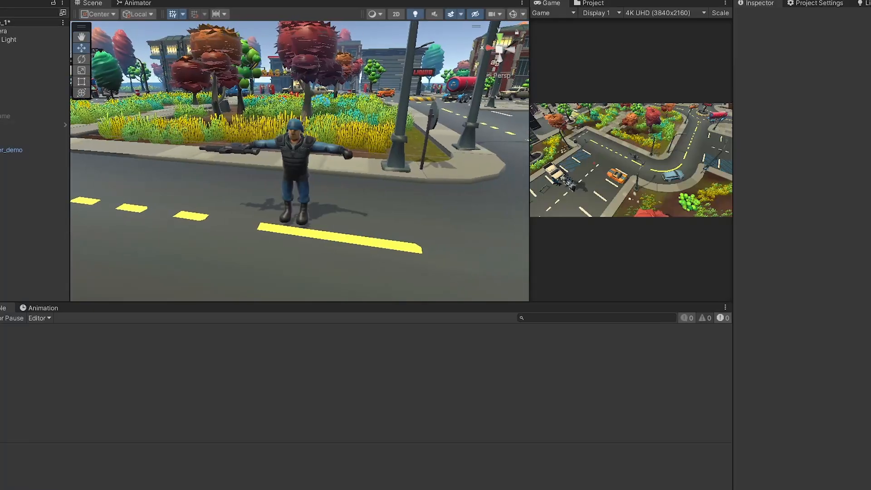
Check the top-down Game view of the soldier standing on the town street.
left_click(14, 149)
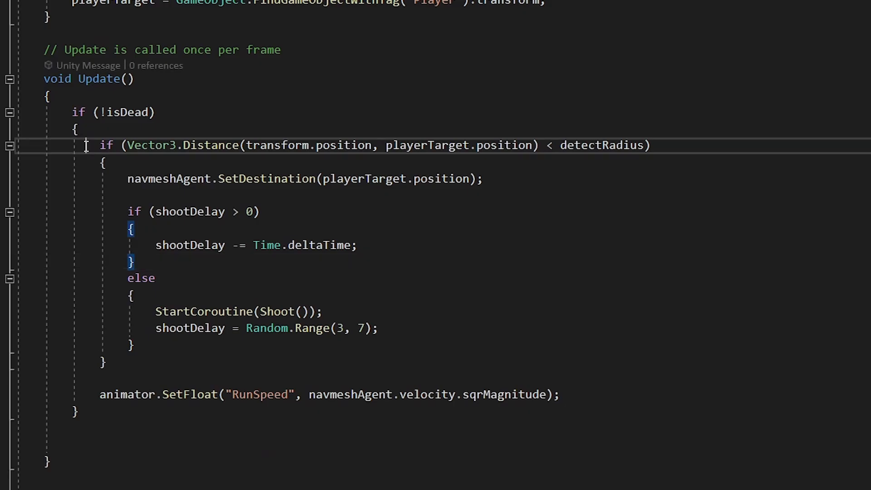
Highlight the player-distance detect-radius check in the enemy's Update chase logic.
triple_click(368, 145)
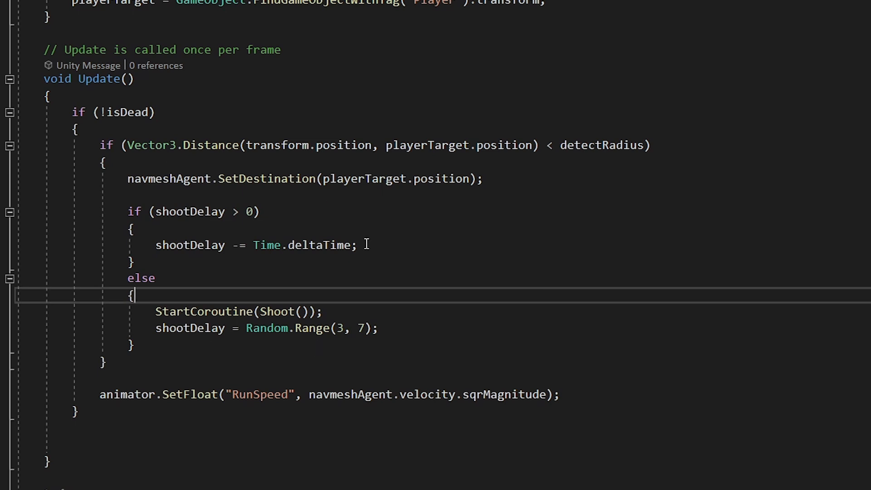
scroll("down", 3)
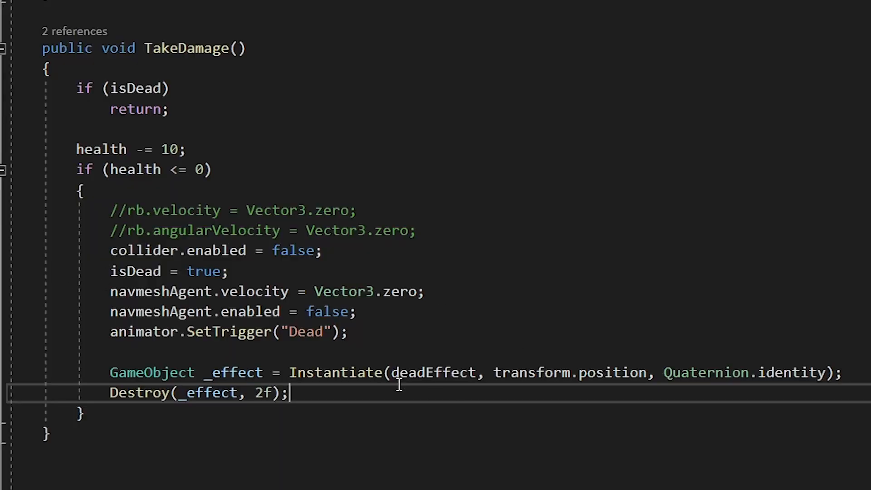
Review the death-handling lines that stop the agent and trigger the Dead animation.
left_click_drag(109, 291, 348, 332)
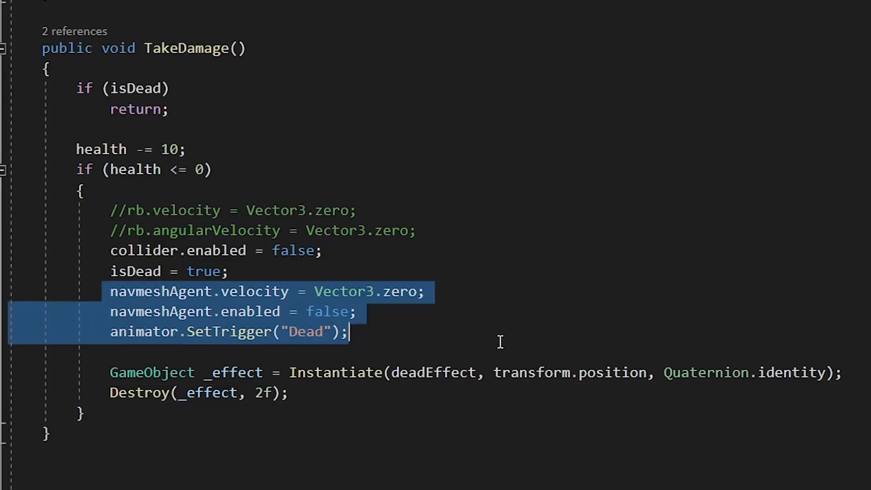
left_click(35, 361)
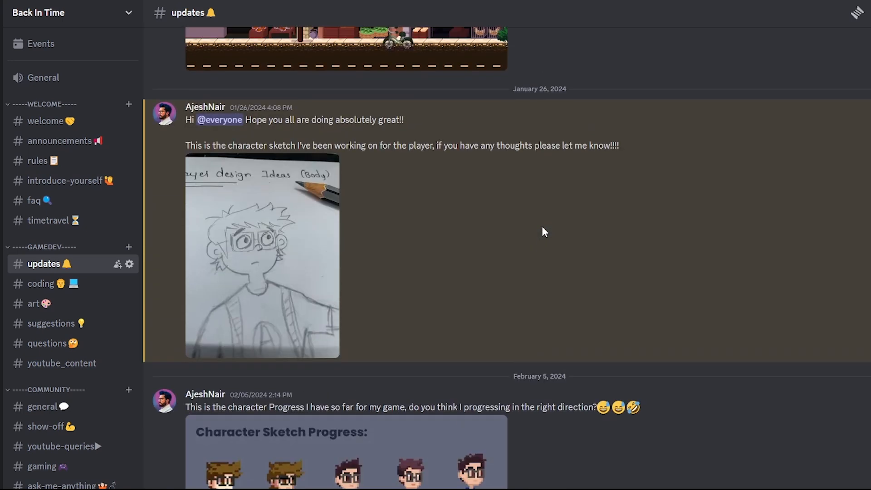
Browse the Back In Time server's general channel, then land on youtube-queries.
scroll("down", 3)
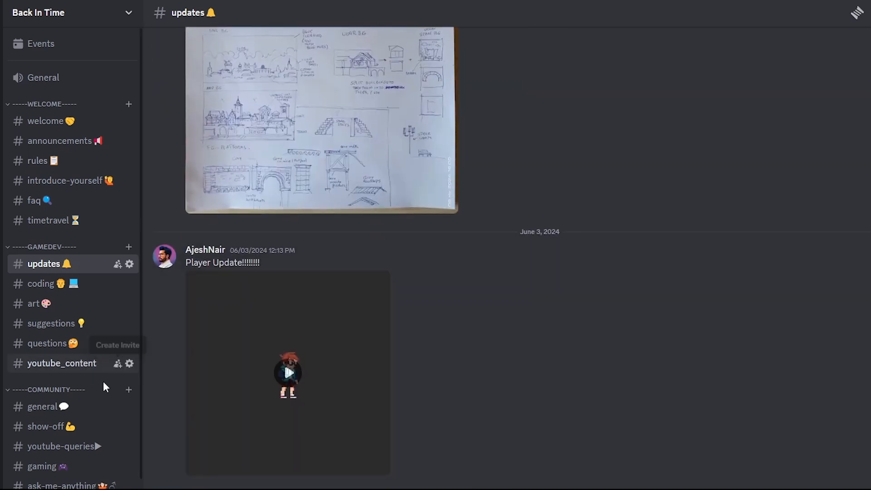
left_click(45, 406)
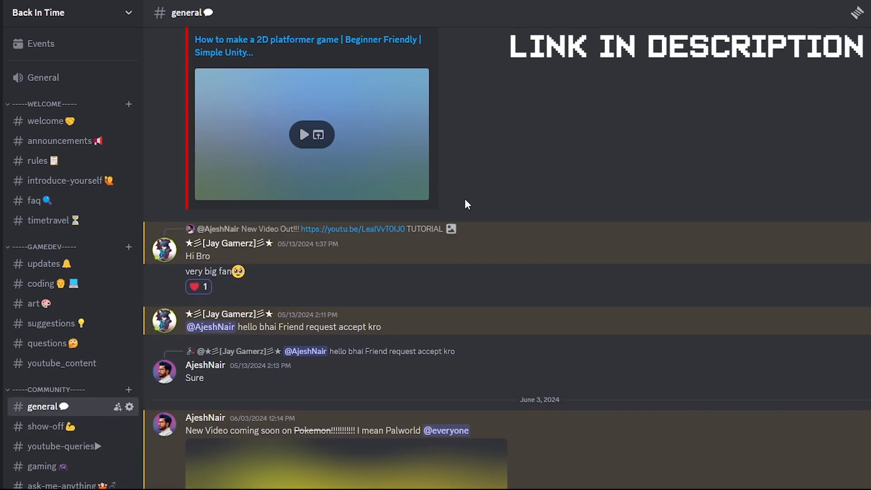
scroll("down", 3)
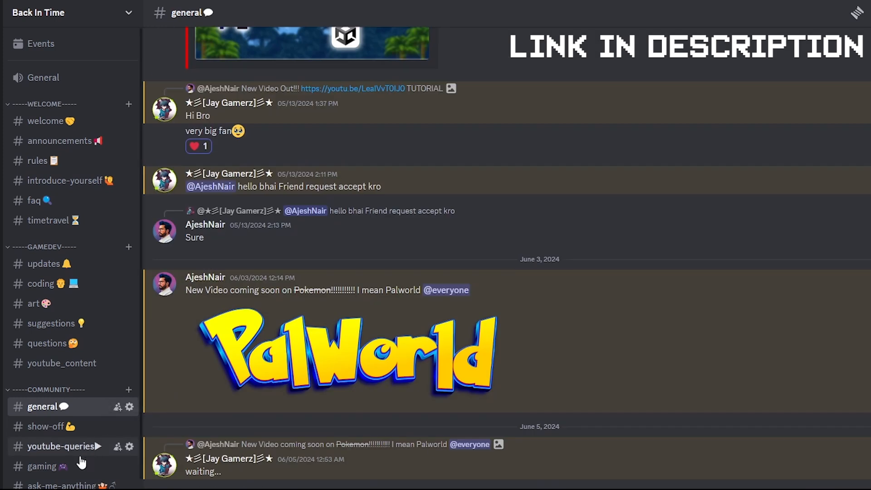
left_click(59, 446)
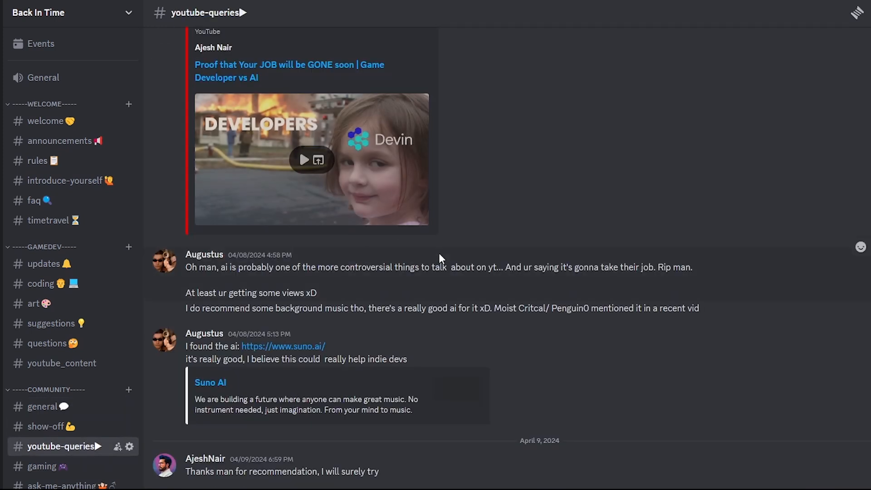